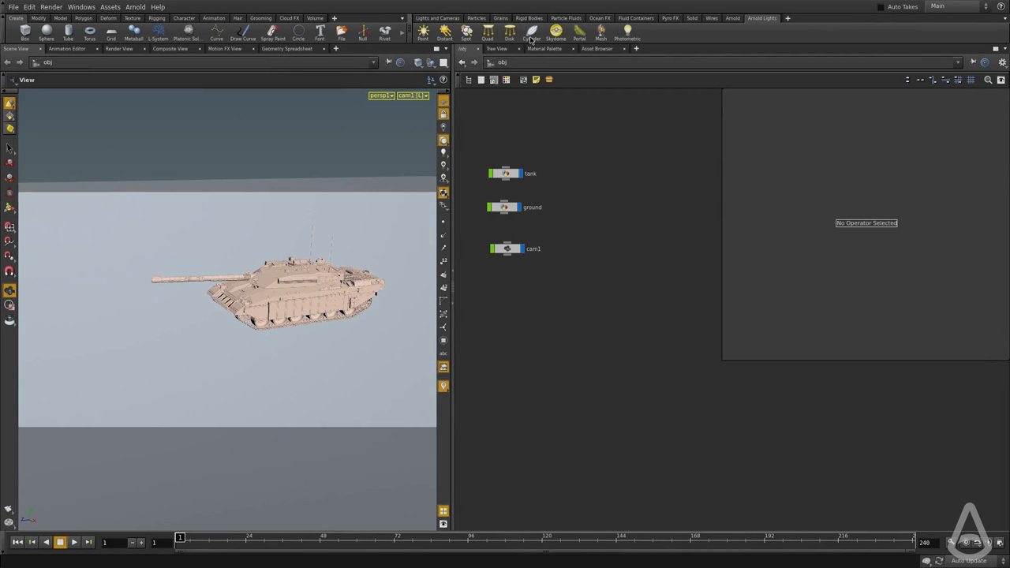
mouse_move(526, 36)
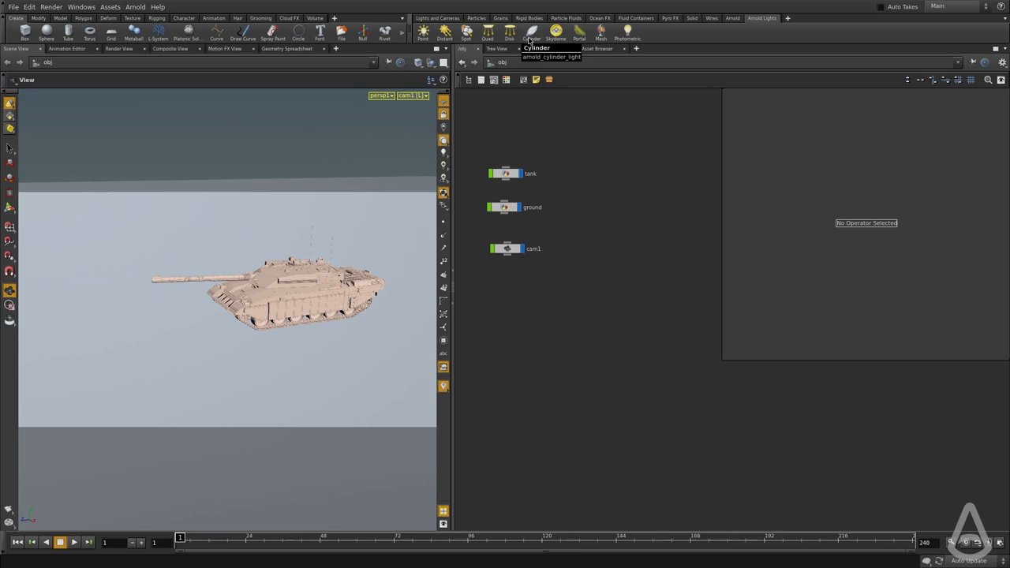
Step: Place arnold_cylinder_light1 from the Arnold Lights shelf beside the tank
click(538, 32)
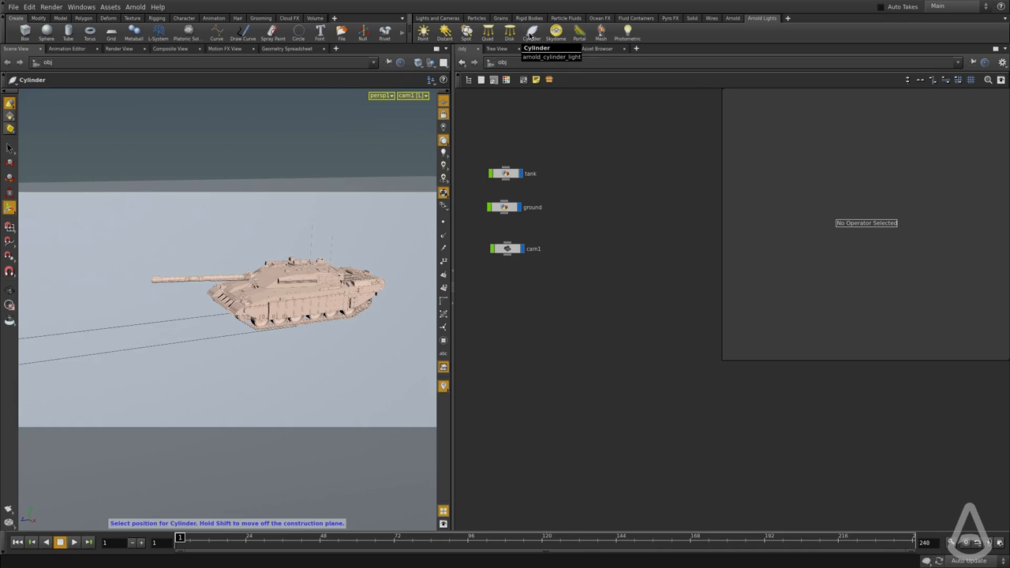
click(120, 339)
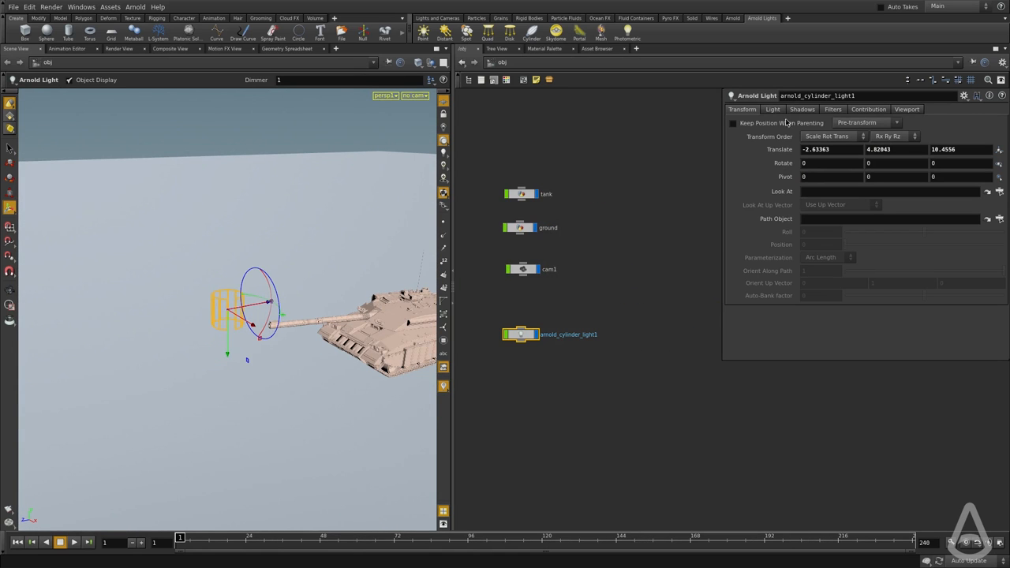
Step: Set the cylinder light's Radius to 0.1 and Height to 10
click(772, 109)
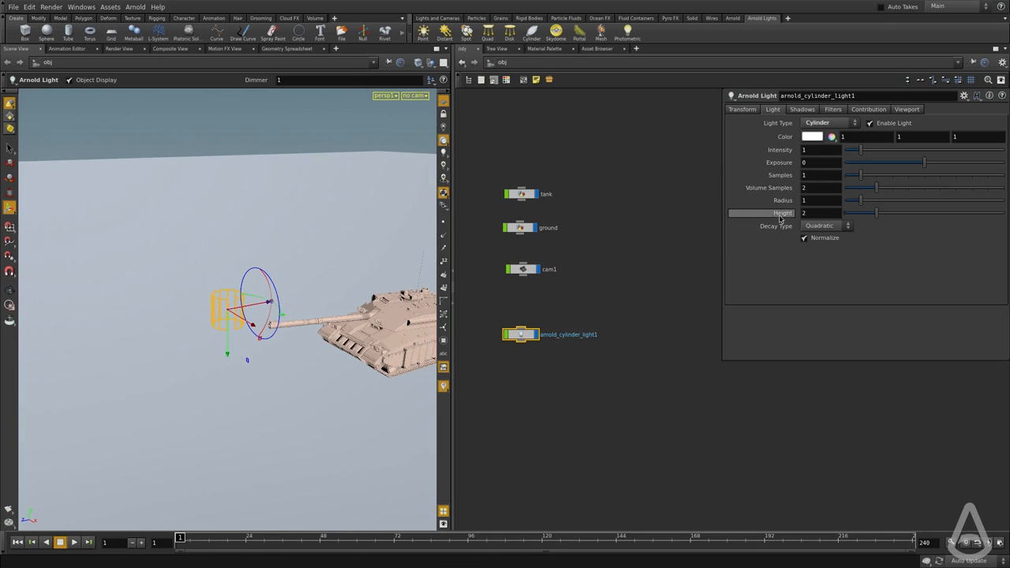
drag(860, 200, 883, 200)
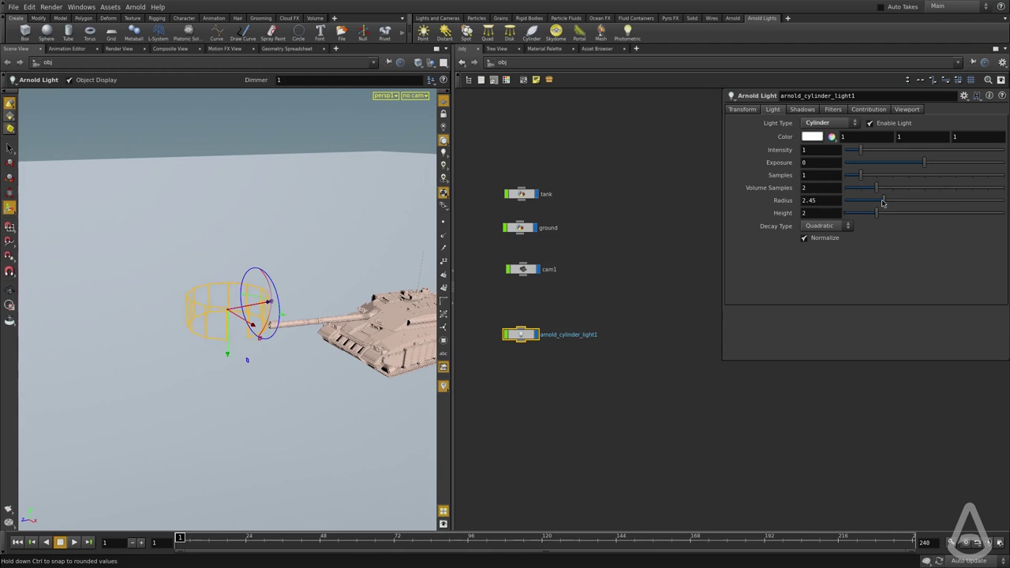
drag(856, 212, 885, 212)
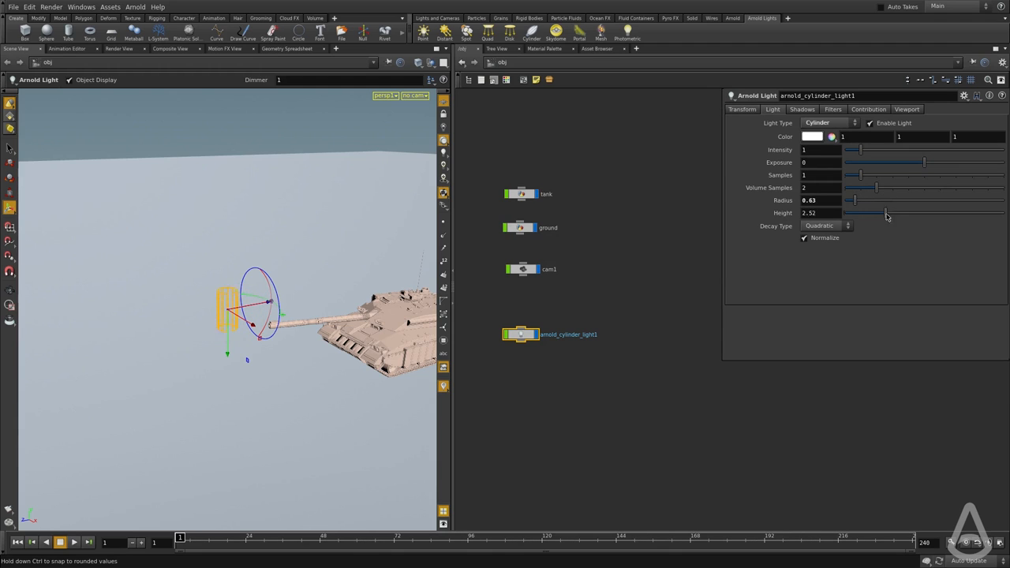
drag(886, 213, 1002, 214)
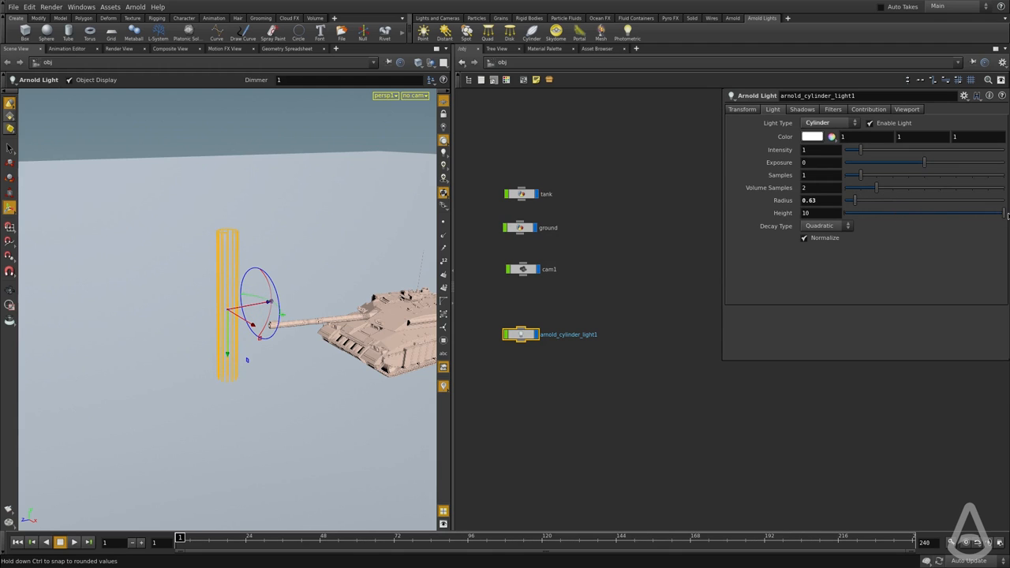
drag(853, 199, 849, 200)
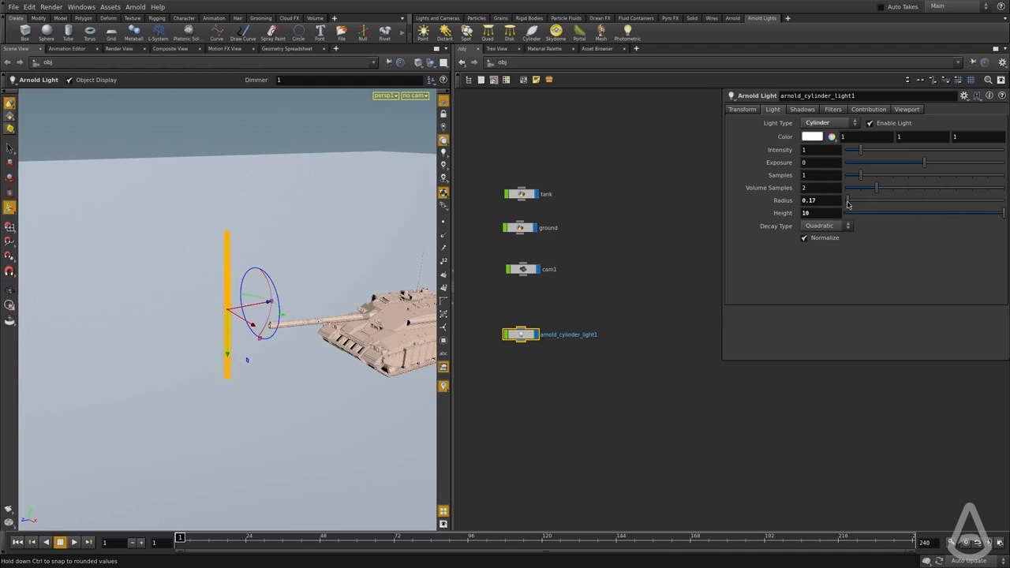
drag(850, 200, 846, 200)
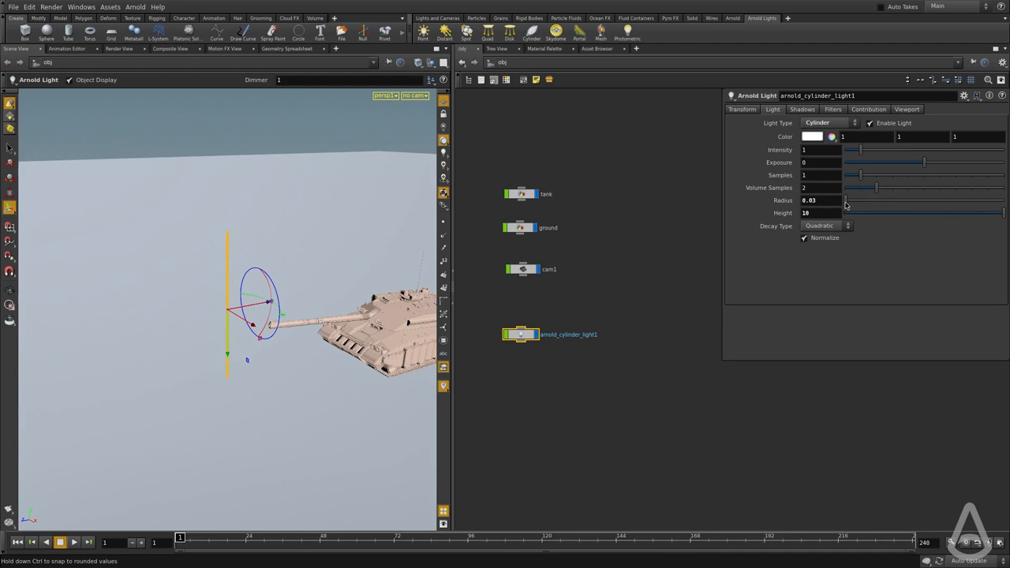
drag(847, 199, 848, 200)
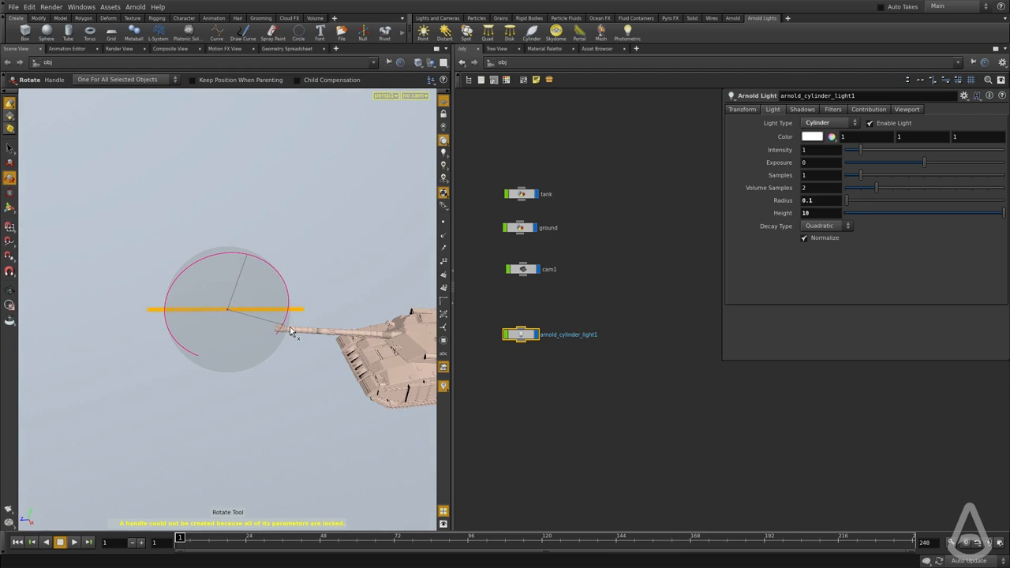
Step: Rotate the tube light onto its side and look through cam1
click(9, 177)
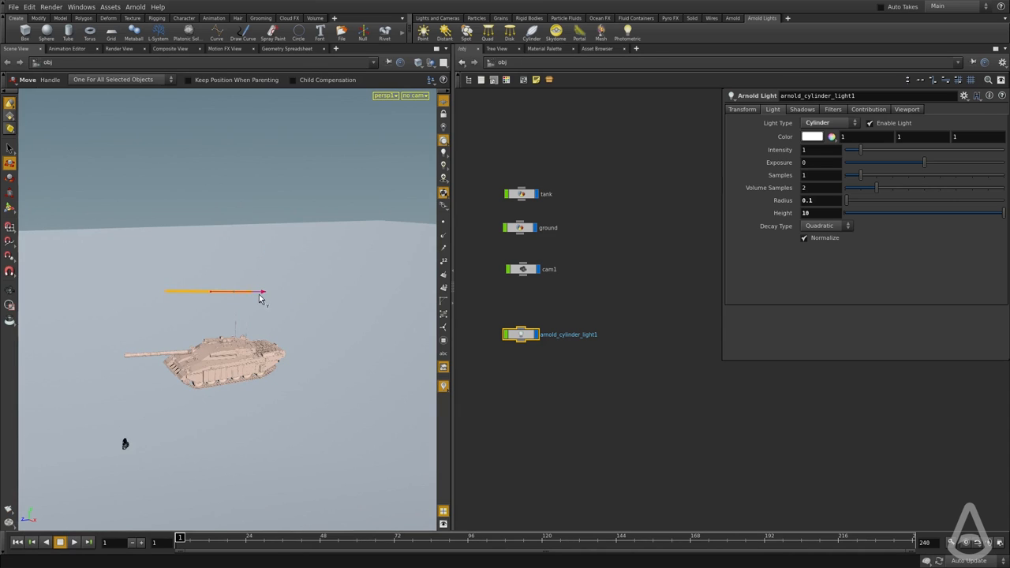
click(411, 95)
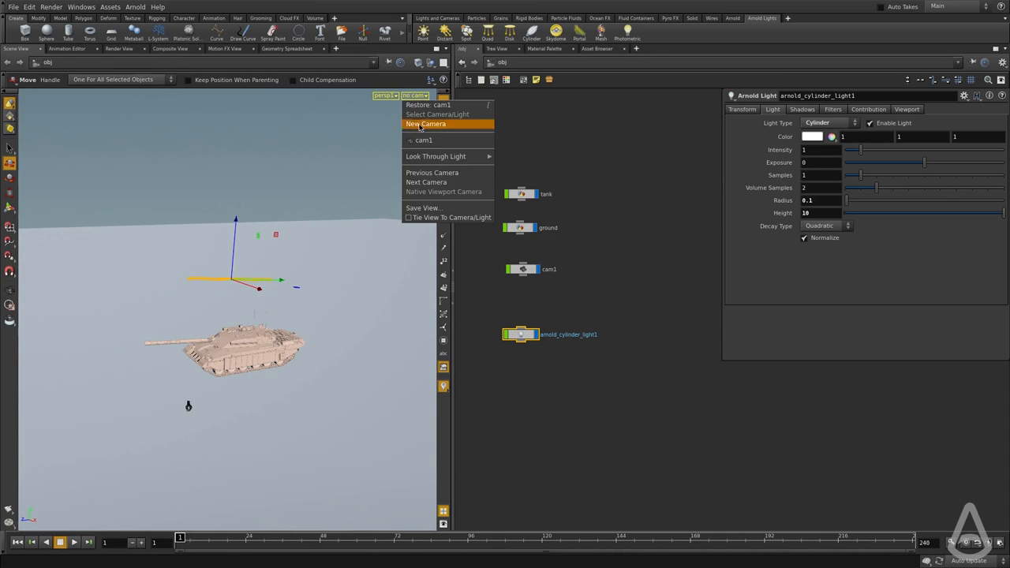
click(425, 124)
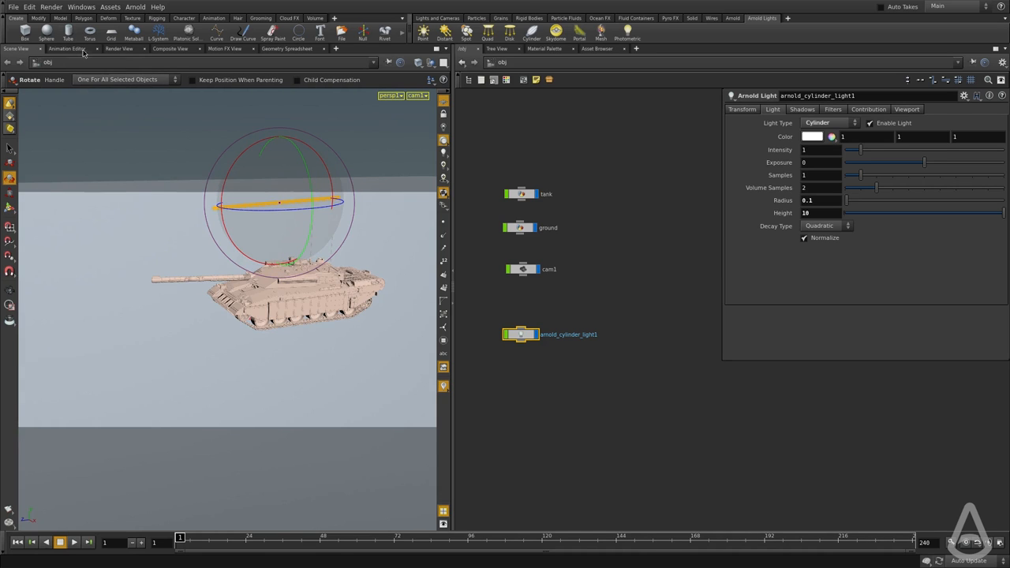
Step: Start the Arnold render preview and set the light's Intensity to 100
click(118, 48)
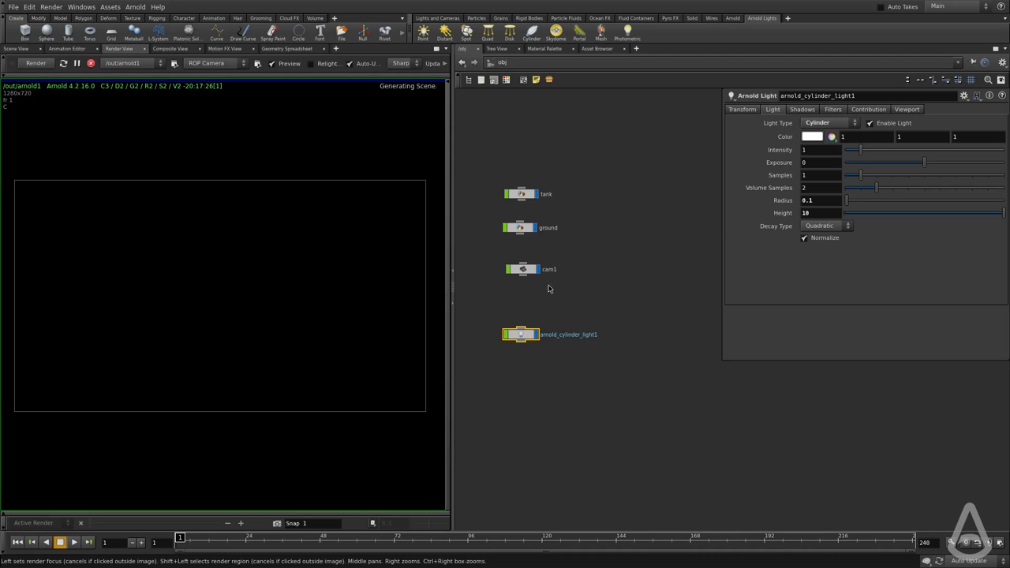
mouse_move(317, 303)
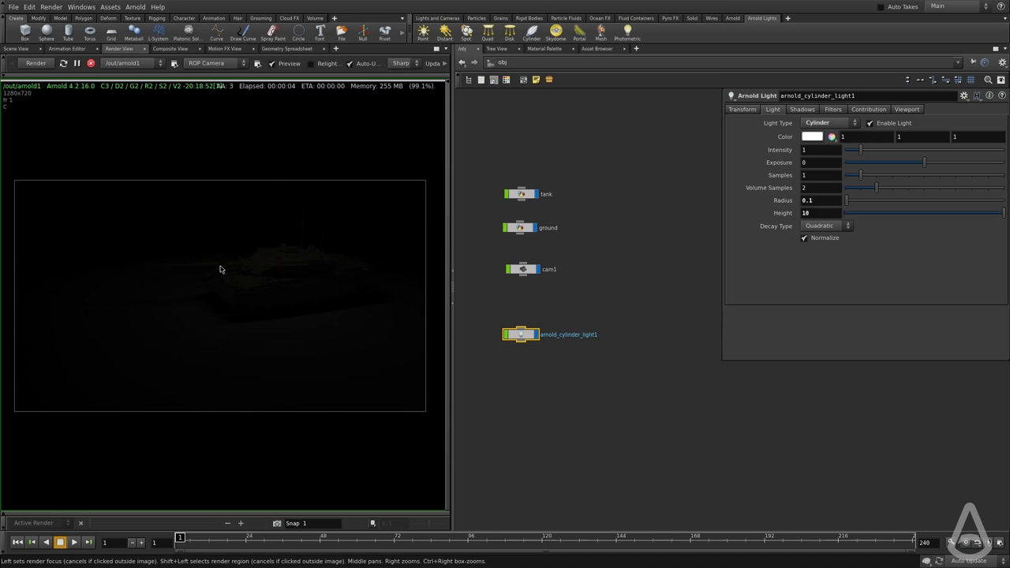
click(819, 150)
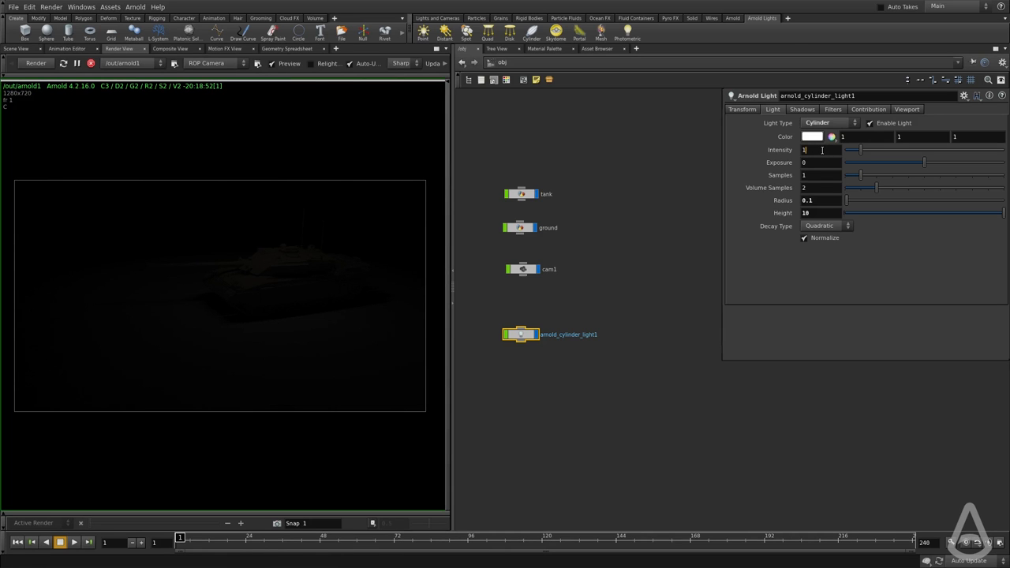
text(100)
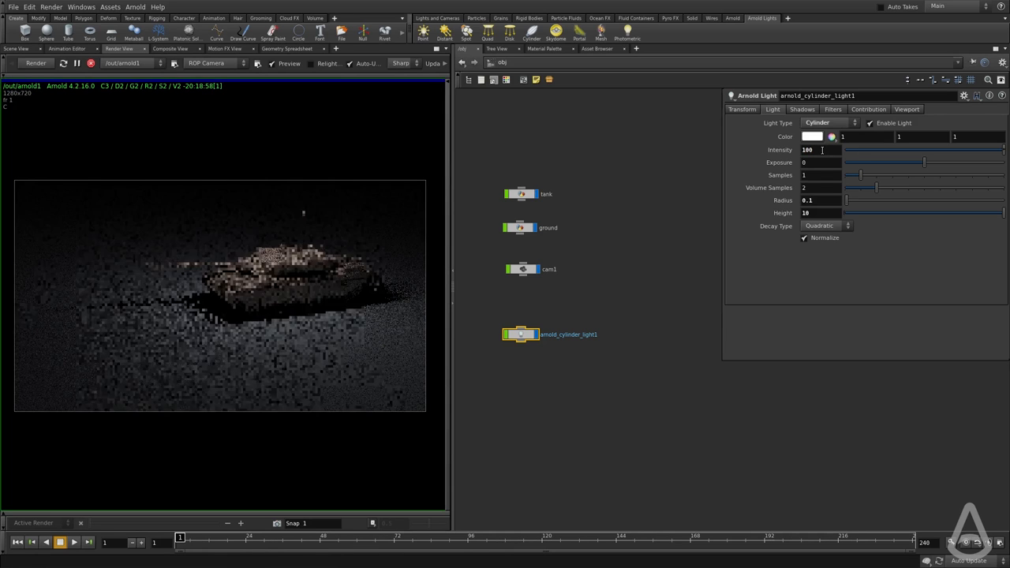
click(832, 136)
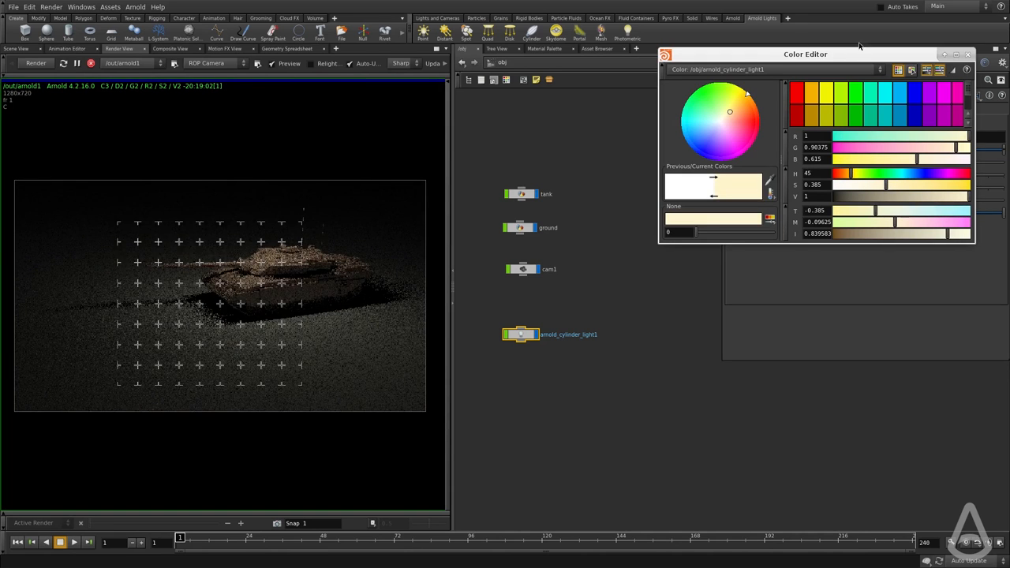
Step: Finish picking a warm cream colour for the light in the Color Editor
click(972, 56)
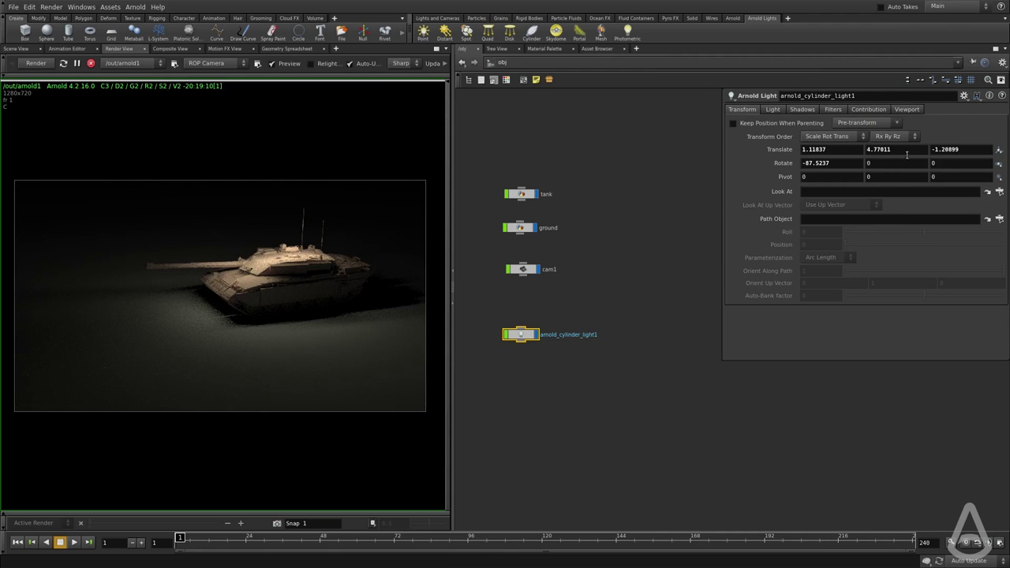
Step: Return to Scene View, with the tube light upright beside the tank
click(902, 149)
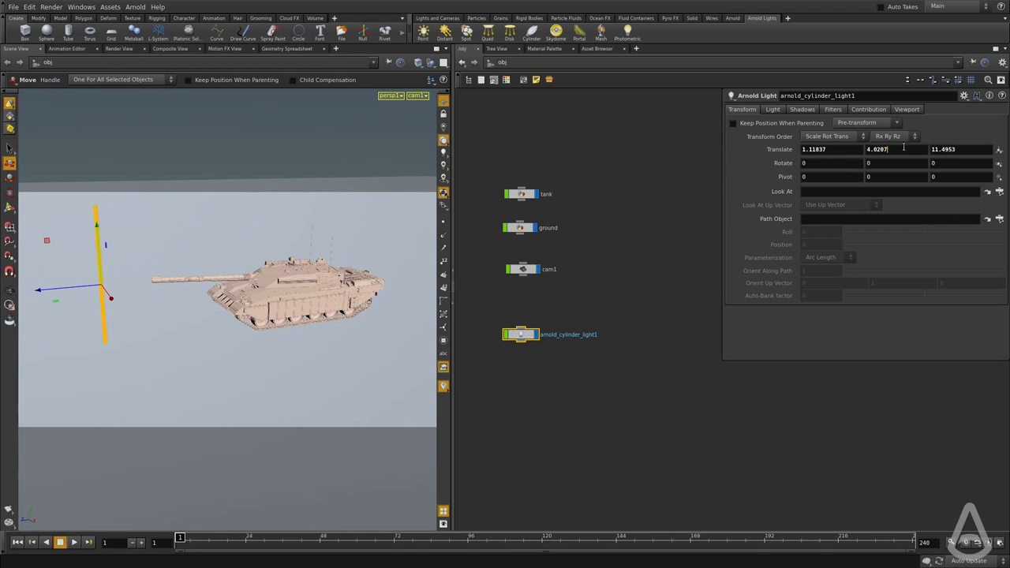
Step: Set Translate Y to 0 and Rotate X to 90, then move the light in front of the tank
text(0)
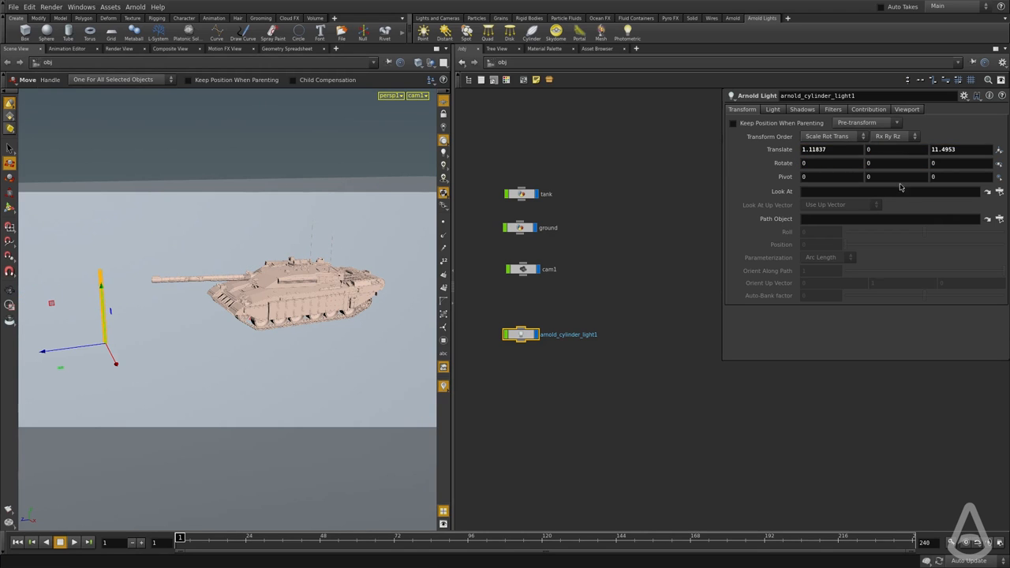
text(90)
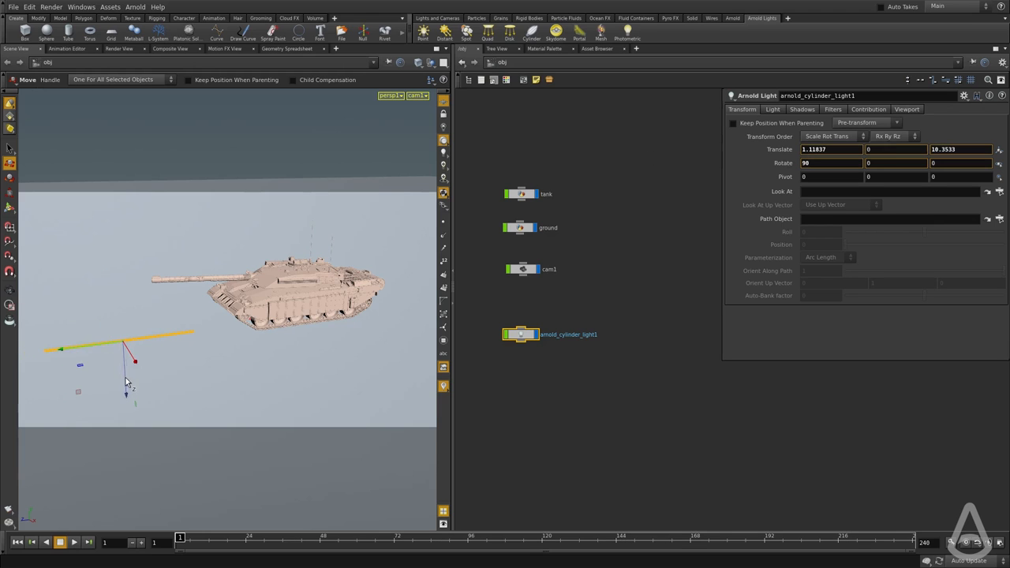
drag(126, 345, 97, 348)
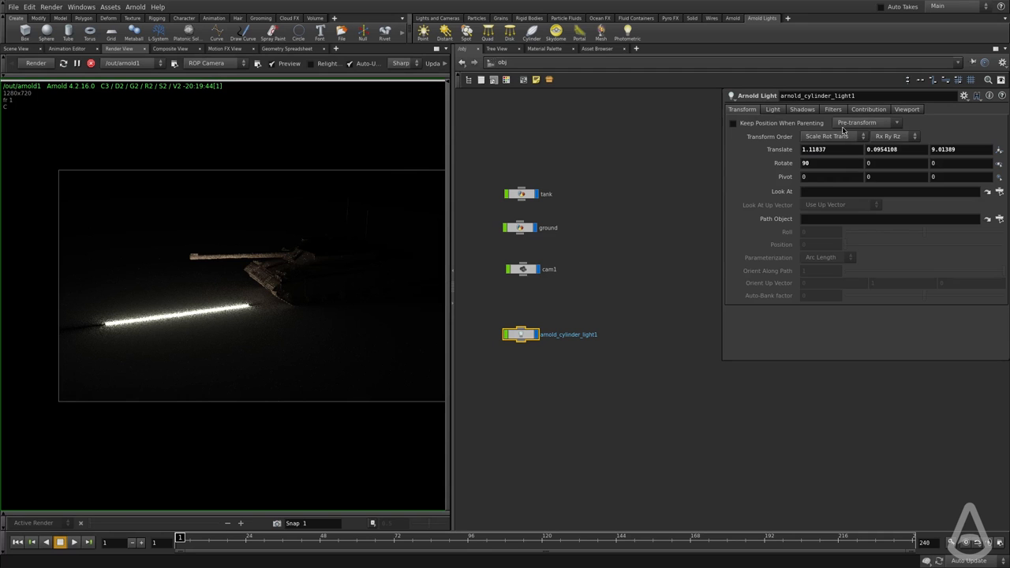
Step: Raise the tube light to Translate Y 0.1 and bring back its Light settings
click(895, 149)
text(0.1)
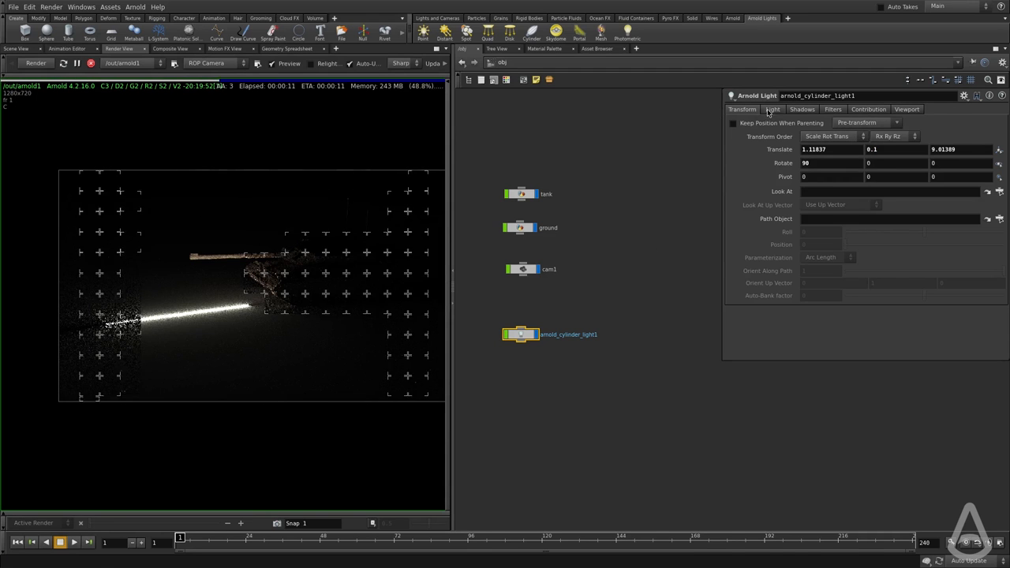
click(772, 109)
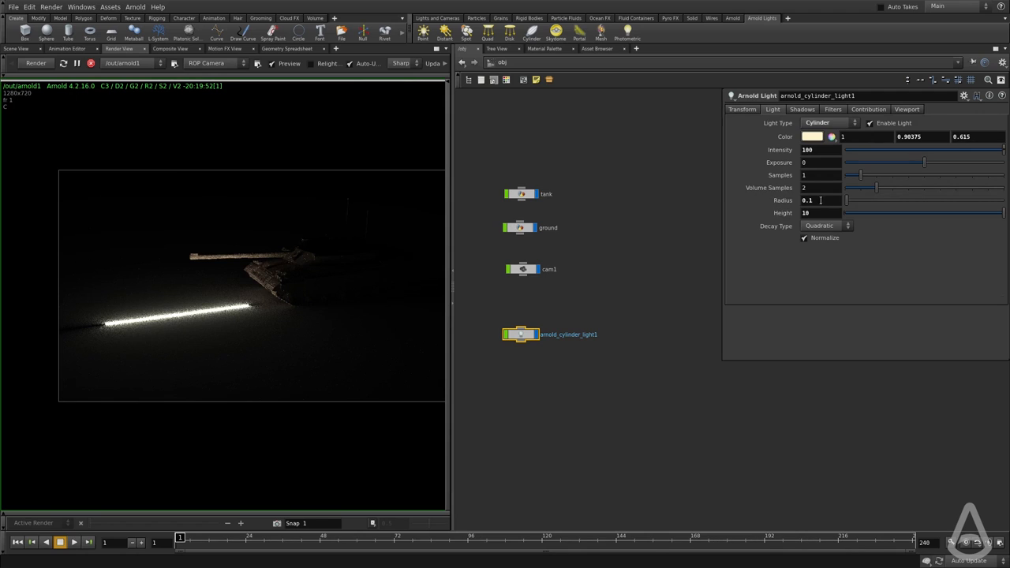